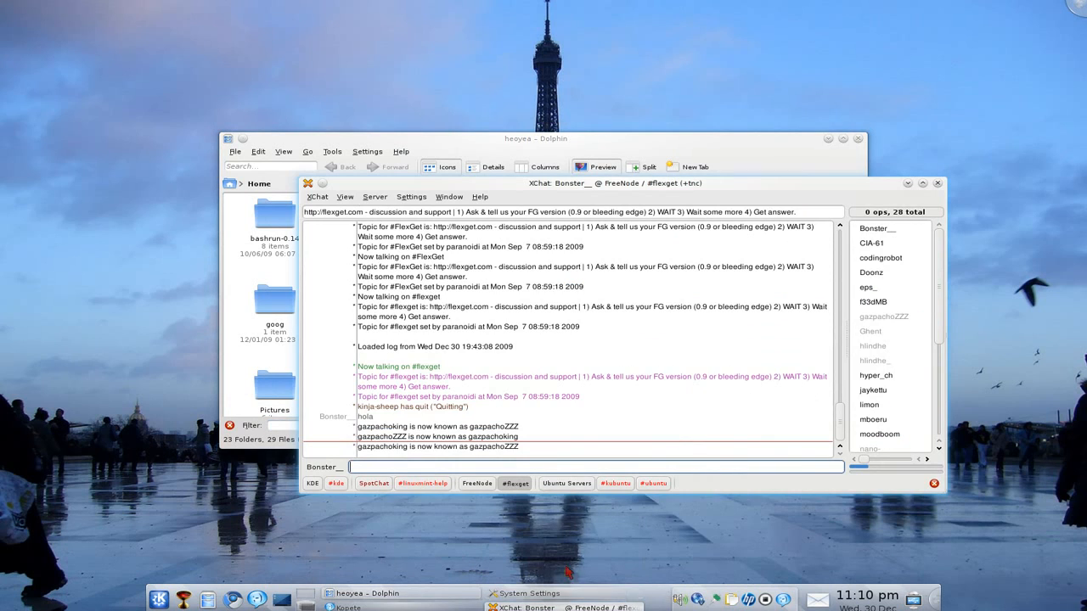
{"action": "mouse_move", "coordinate": [421, 175]}
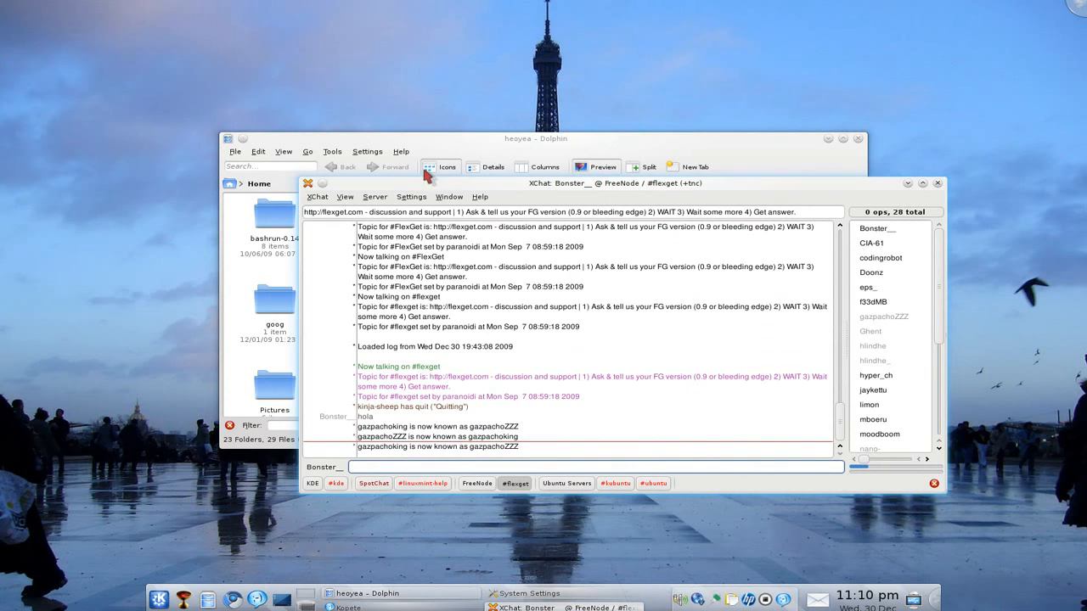
Step: Join the Dolphin file manager with the XChat window into one group via Move window to group
{"action": "left_click", "coordinate": [536, 139]}
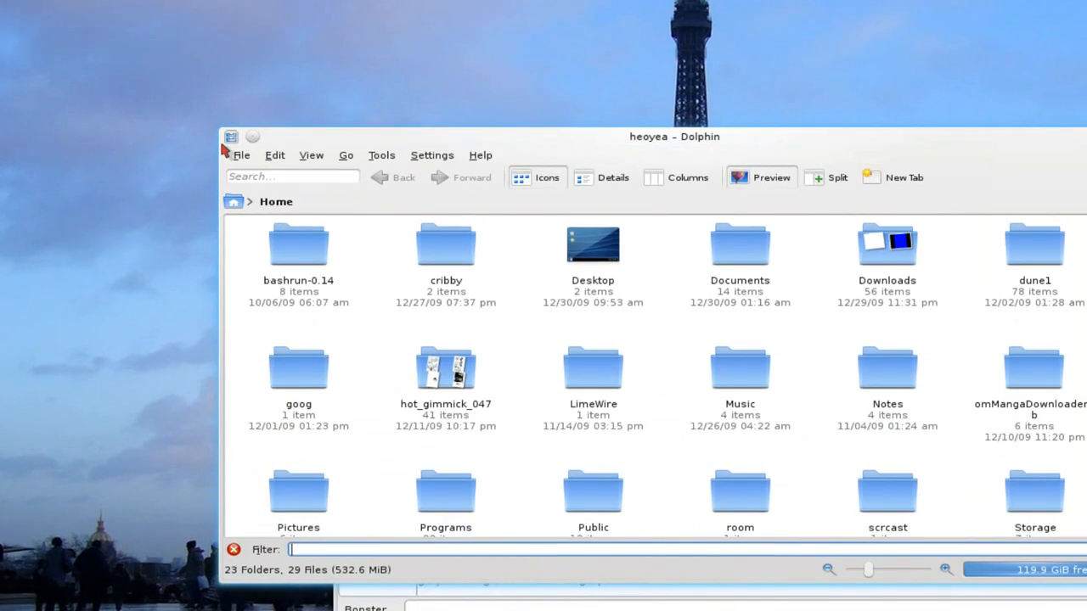
{"action": "left_click", "coordinate": [231, 136]}
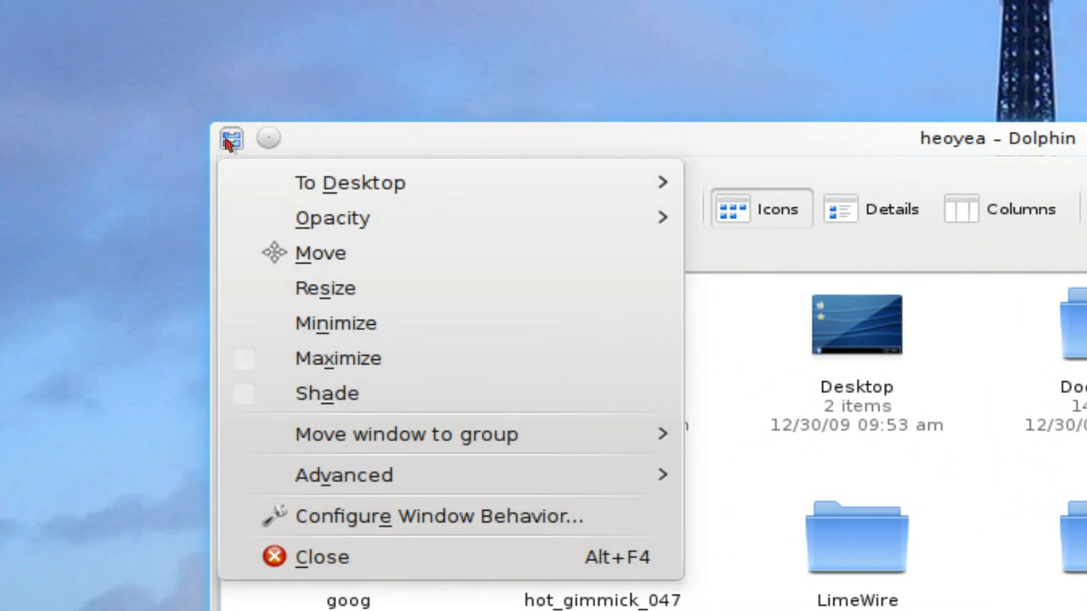
{"action": "mouse_move", "coordinate": [377, 261]}
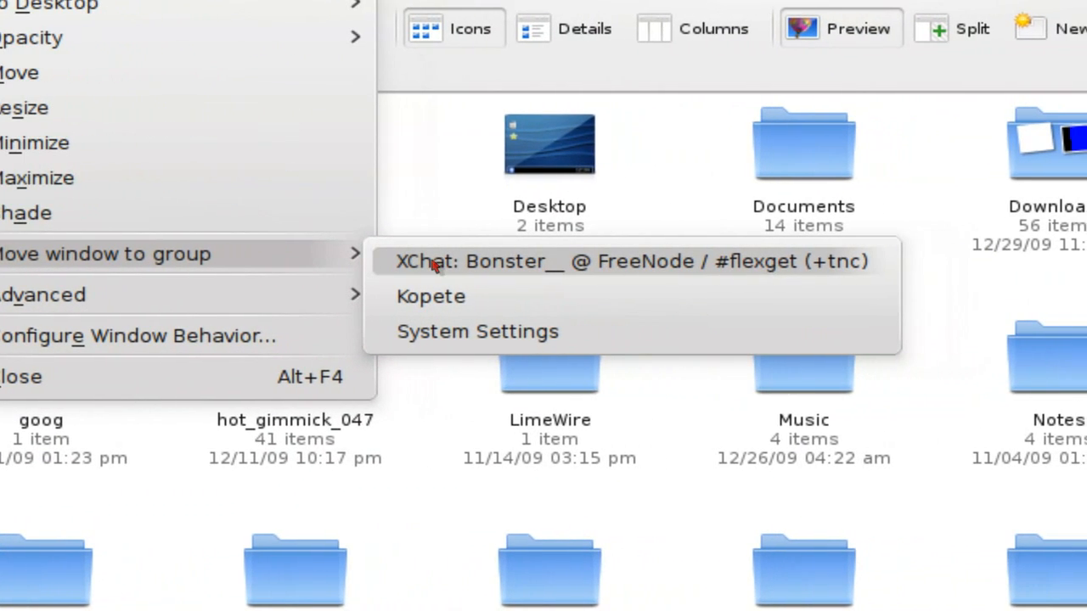
{"action": "left_click", "coordinate": [629, 261]}
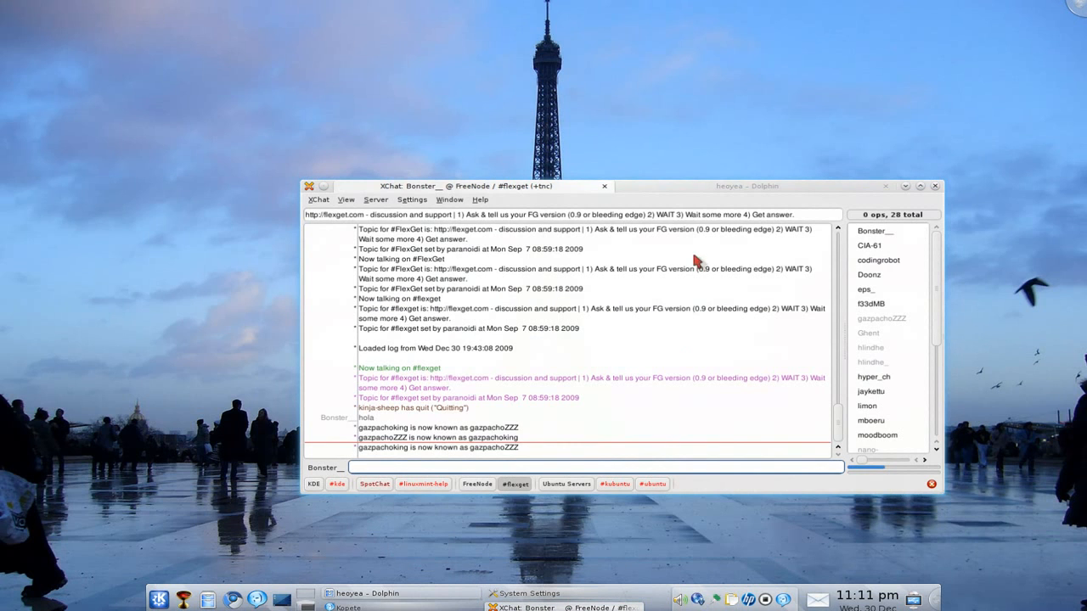
{"action": "mouse_move", "coordinate": [636, 245]}
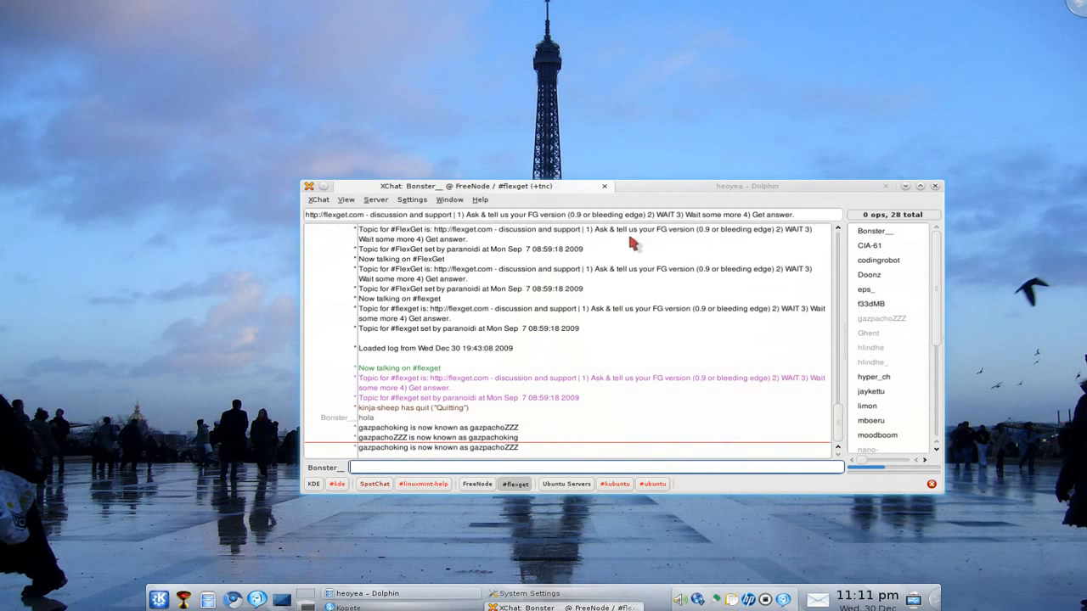
{"action": "mouse_move", "coordinate": [501, 244]}
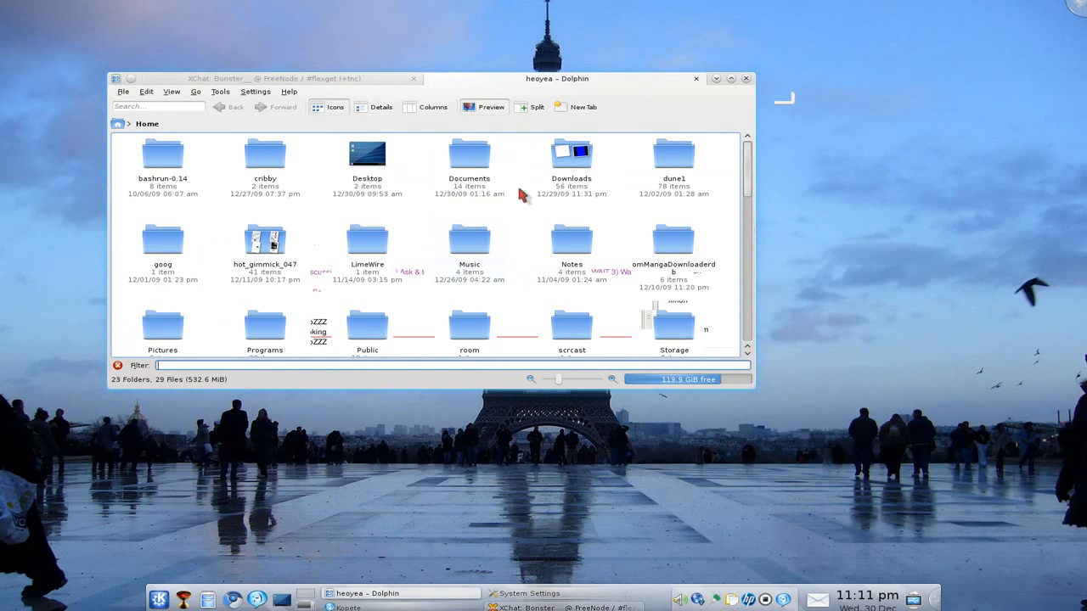
{"action": "mouse_move", "coordinate": [834, 248]}
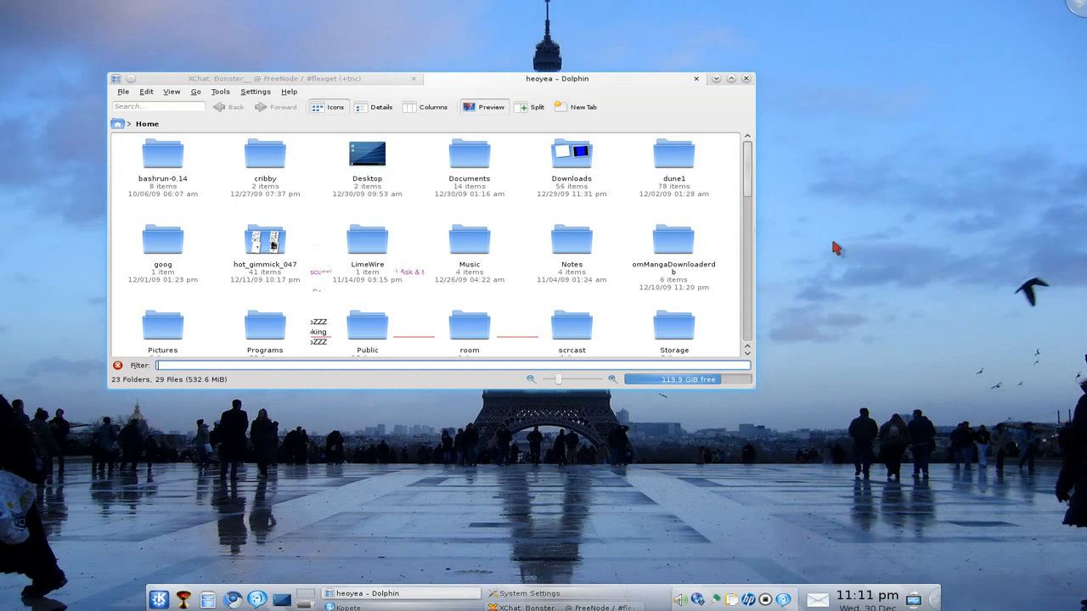
{"action": "mouse_move", "coordinate": [716, 80]}
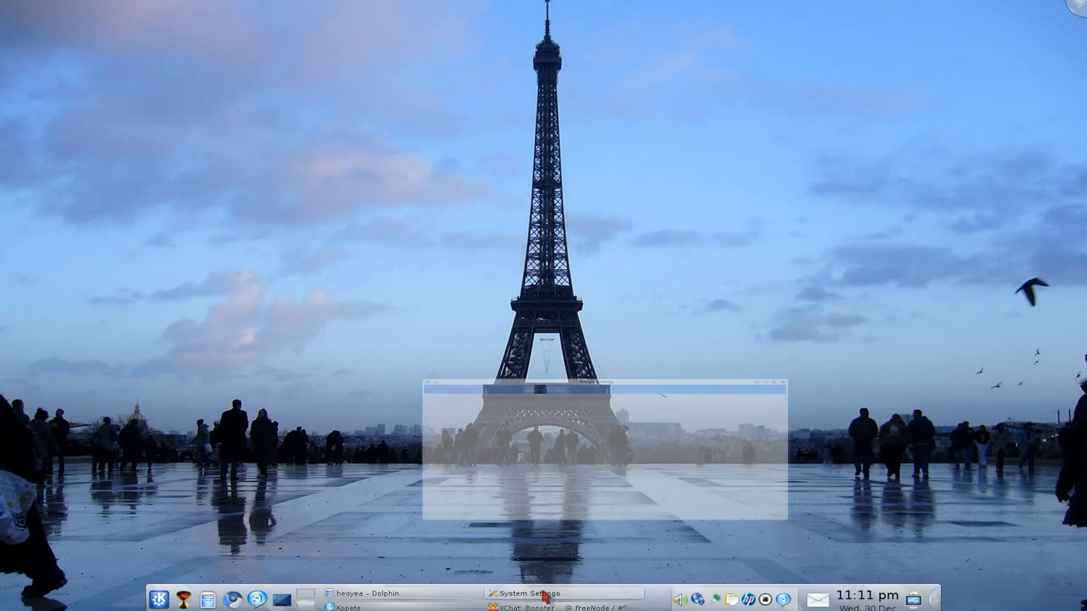
Step: Bring up System Settings, preview the Appearance category, and return to the overview
{"action": "left_click", "coordinate": [527, 594]}
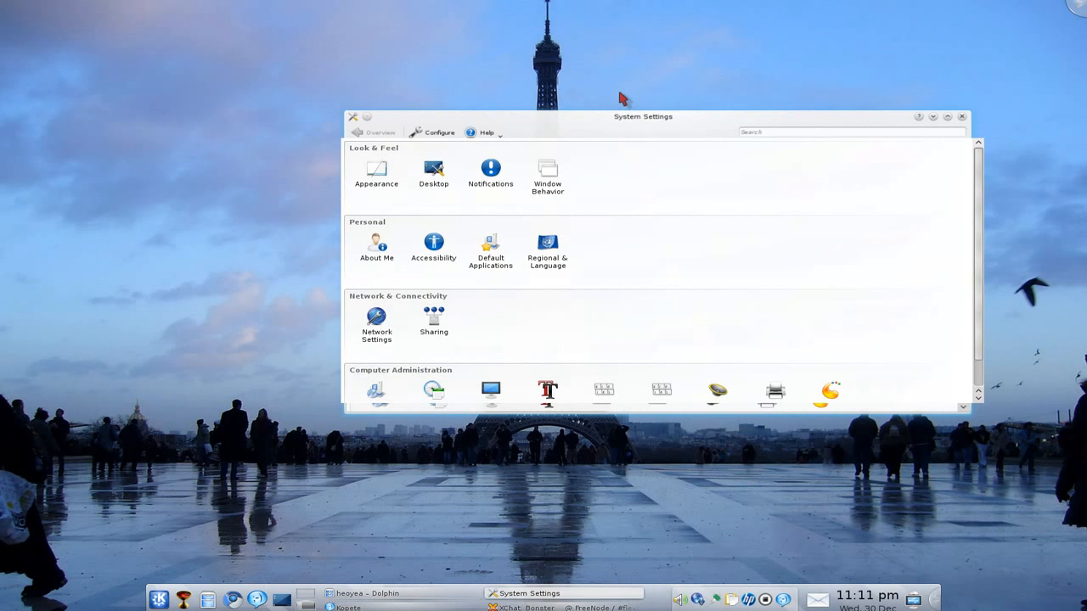
{"action": "left_click", "coordinate": [377, 170]}
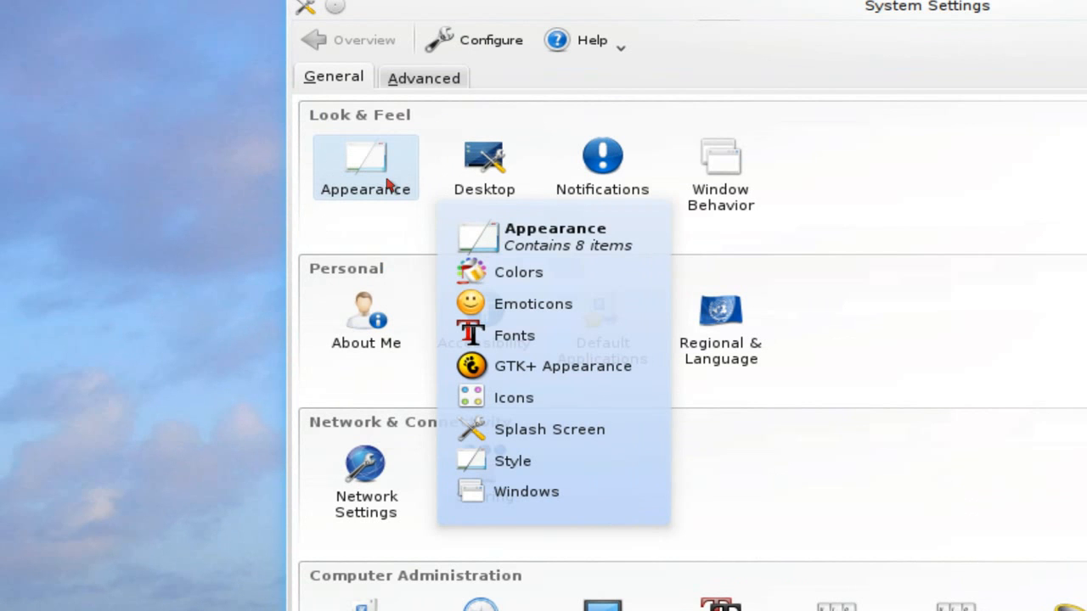
{"action": "left_click", "coordinate": [513, 462]}
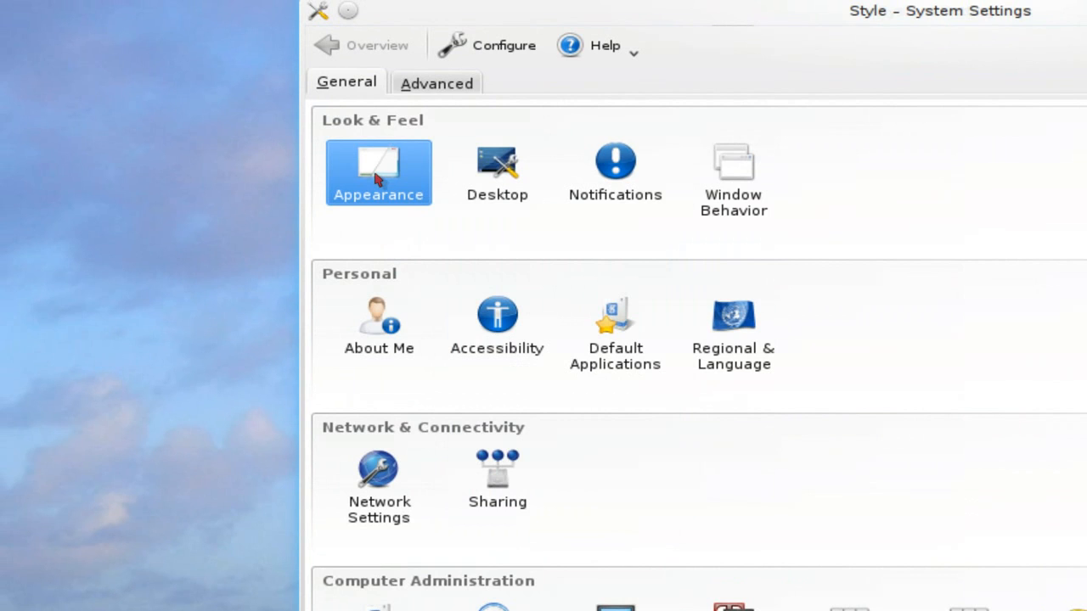
{"action": "left_click", "coordinate": [377, 173]}
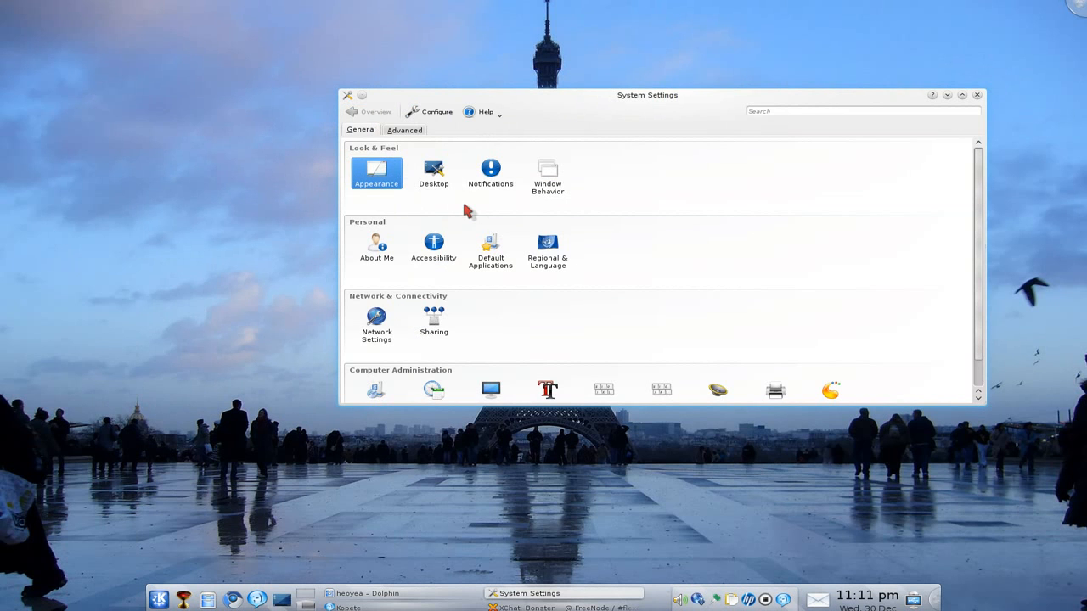
{"action": "mouse_move", "coordinate": [547, 173]}
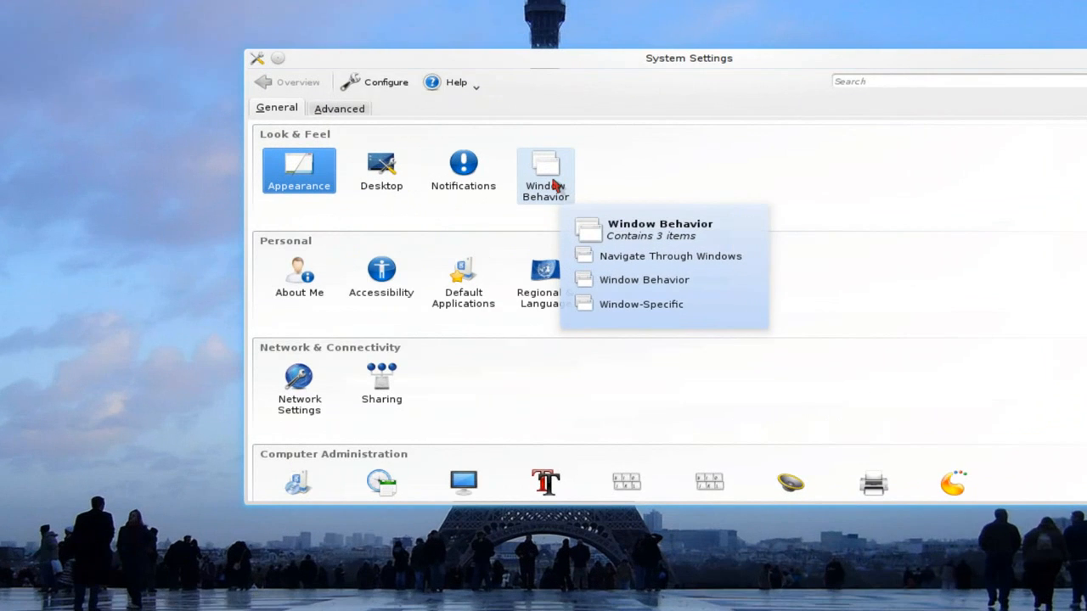
Step: Show the Window Behavior module's Titlebar Actions page listing mouse-button actions
{"action": "left_click", "coordinate": [669, 255]}
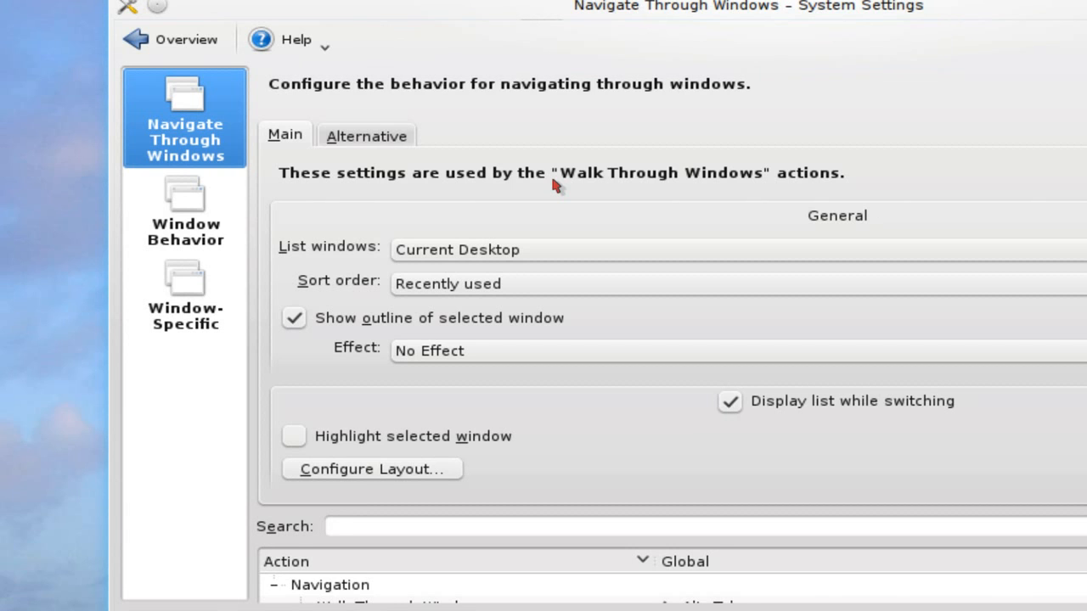
{"action": "left_click", "coordinate": [183, 211]}
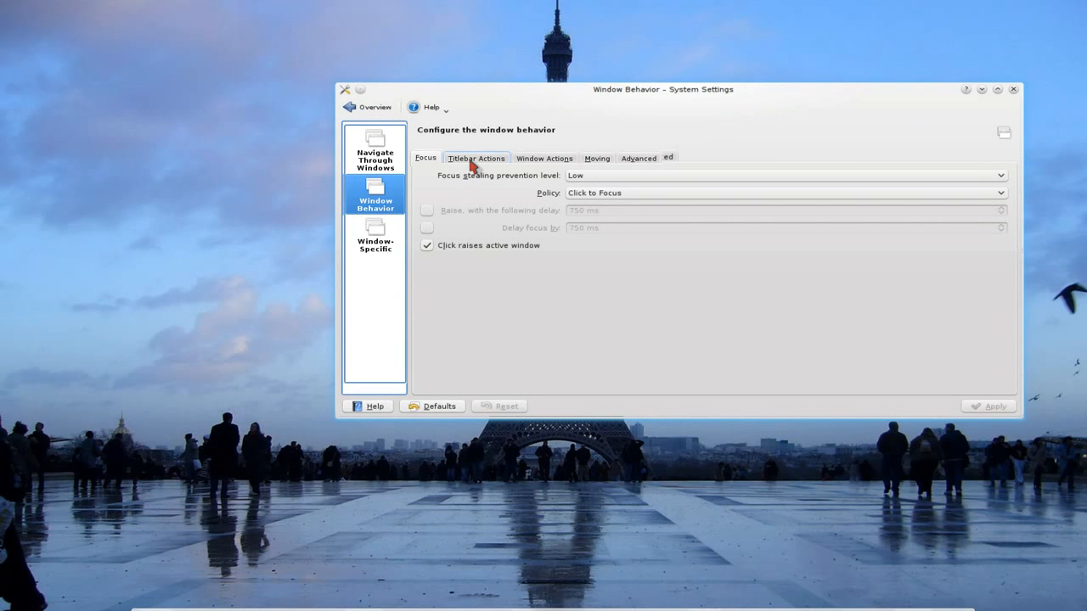
{"action": "left_click", "coordinate": [476, 158]}
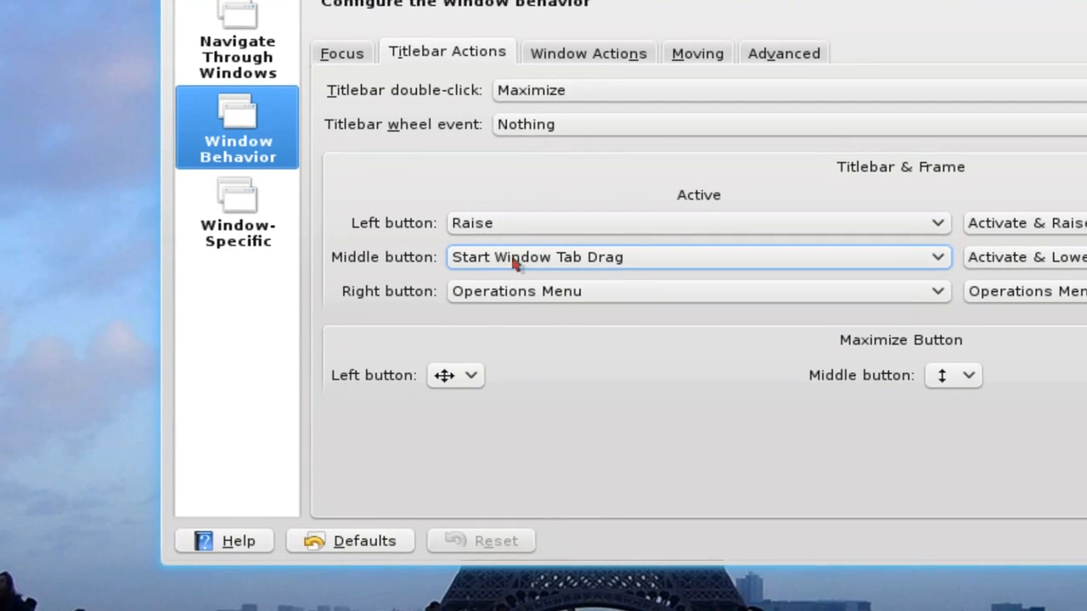
{"action": "left_click", "coordinate": [698, 256]}
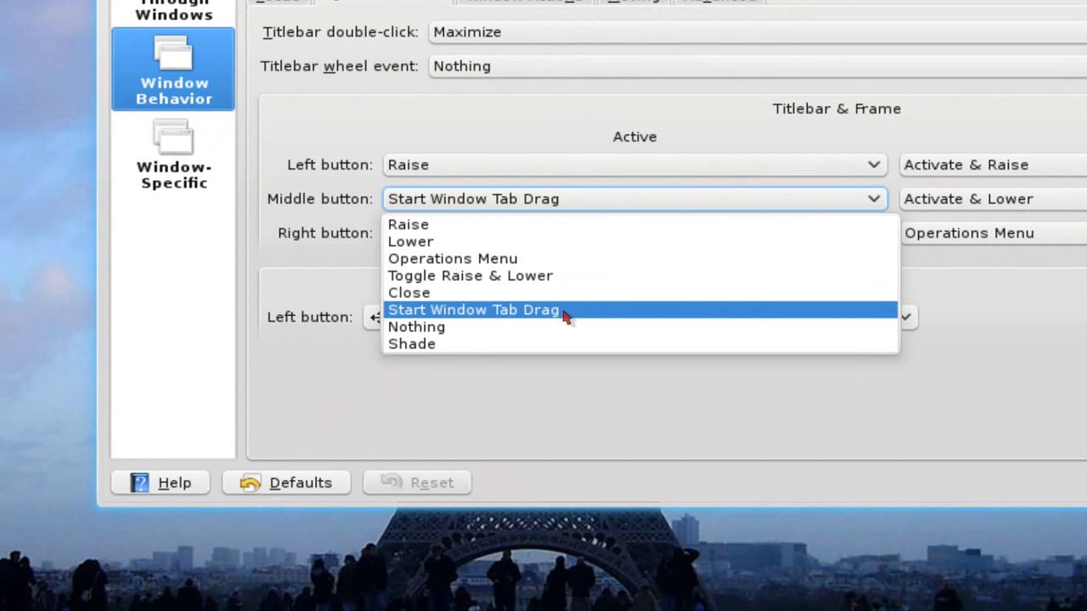
{"action": "left_click", "coordinate": [472, 309]}
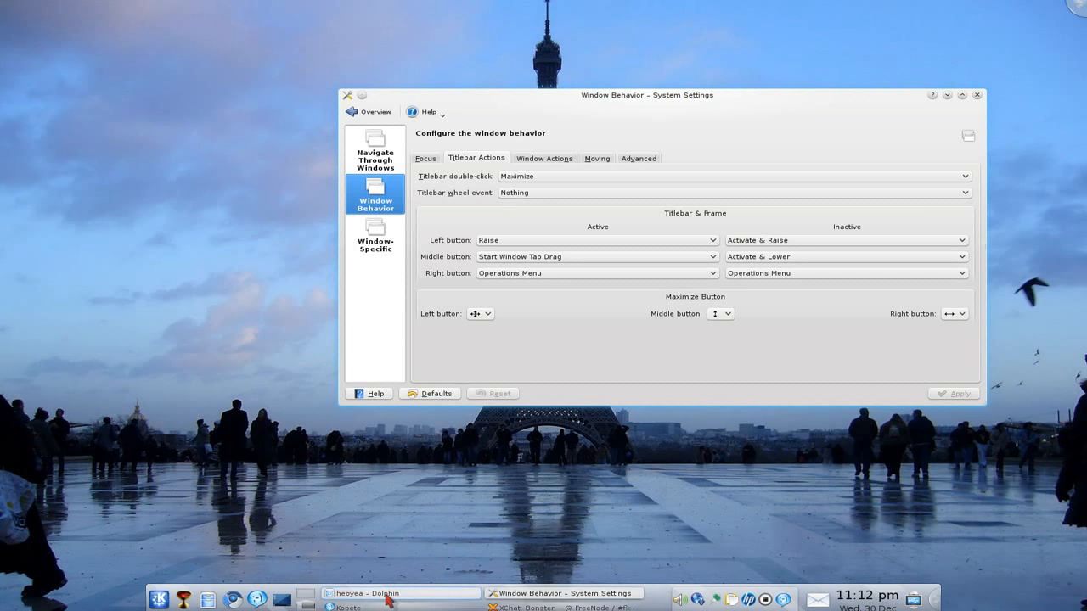
{"action": "mouse_move", "coordinate": [377, 595]}
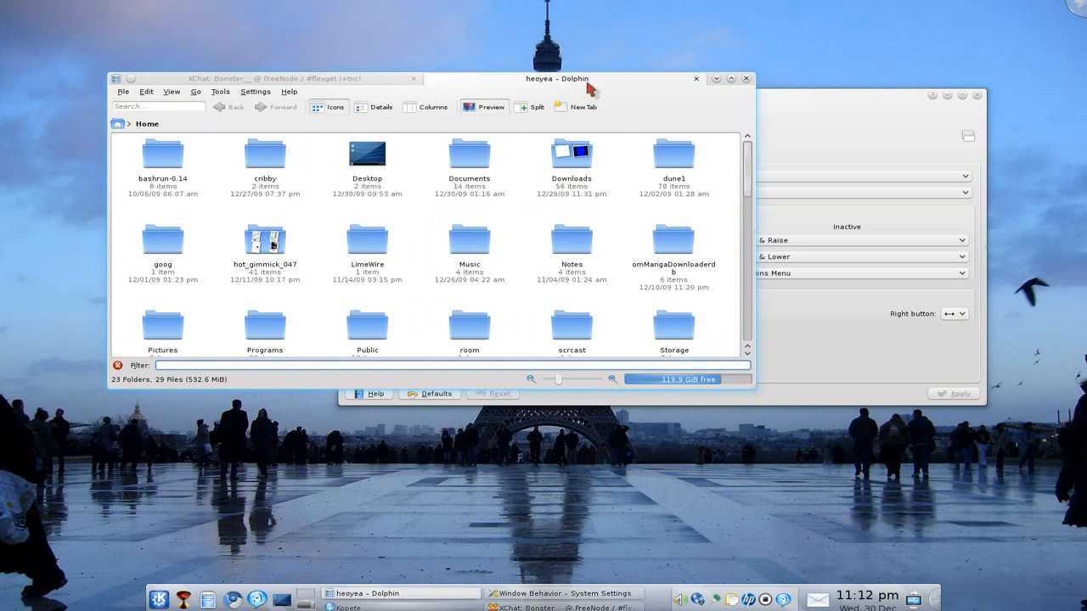
Step: Drag System Settings onto the Dolphin/XChat group, making it a third tab
{"action": "left_click_drag", "start_coordinate": [581, 78], "coordinate": [523, 167]}
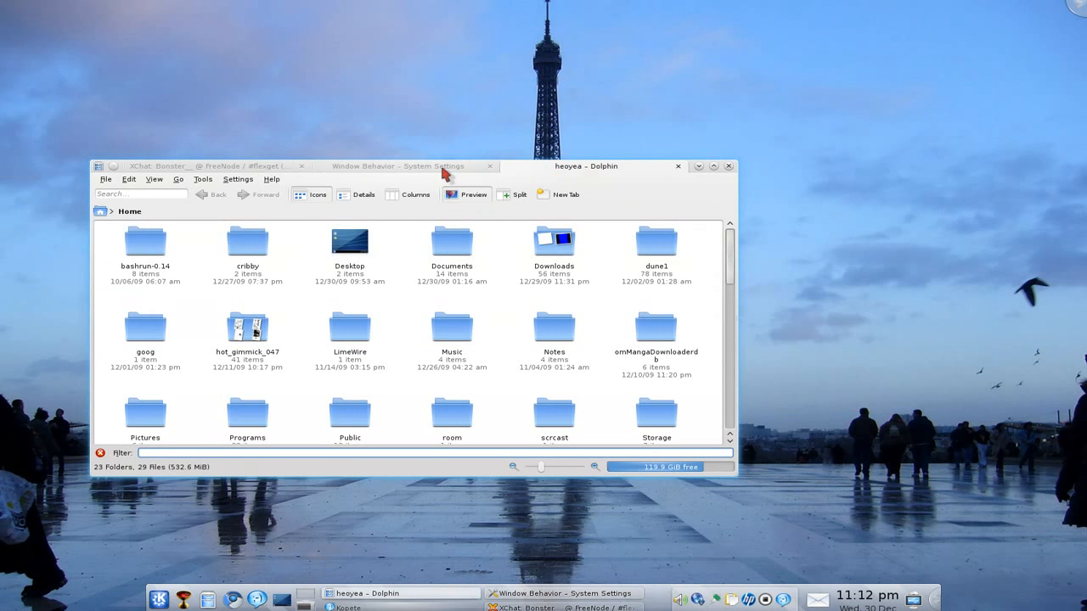
{"action": "left_click", "coordinate": [170, 166]}
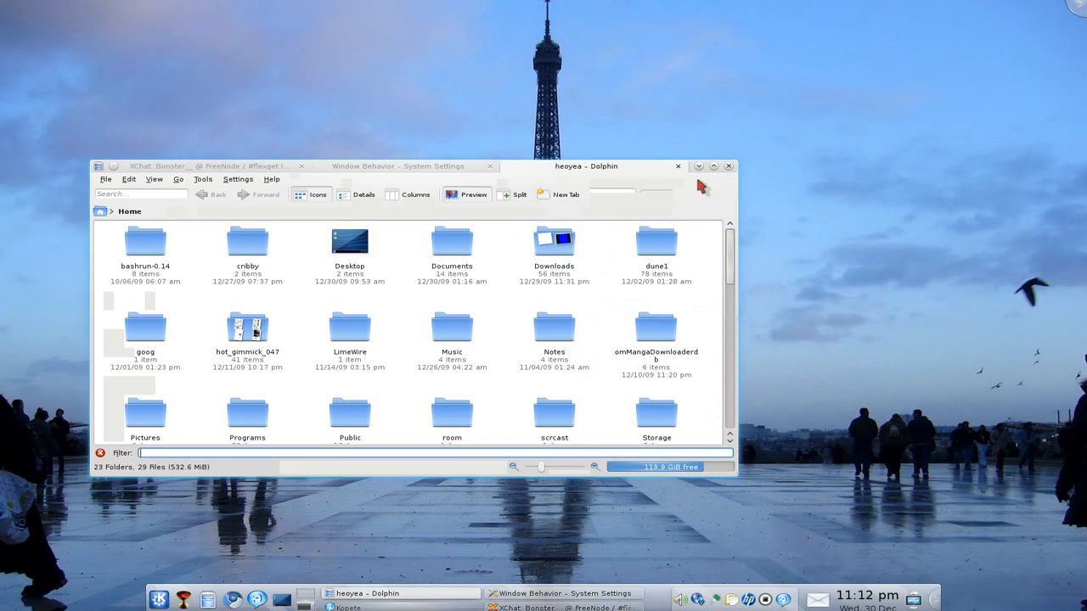
{"action": "mouse_move", "coordinate": [696, 167]}
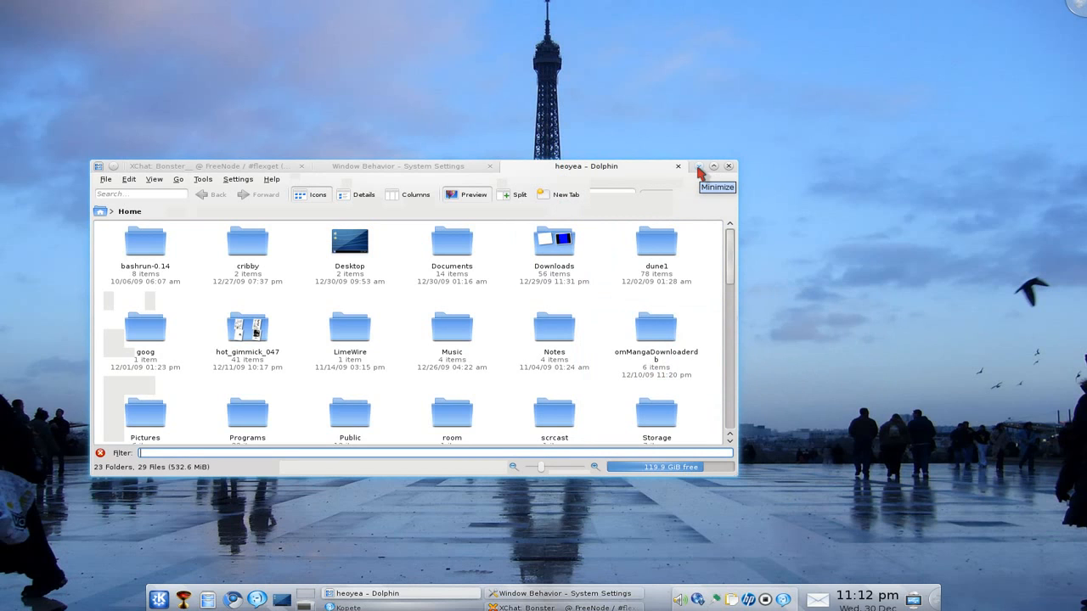